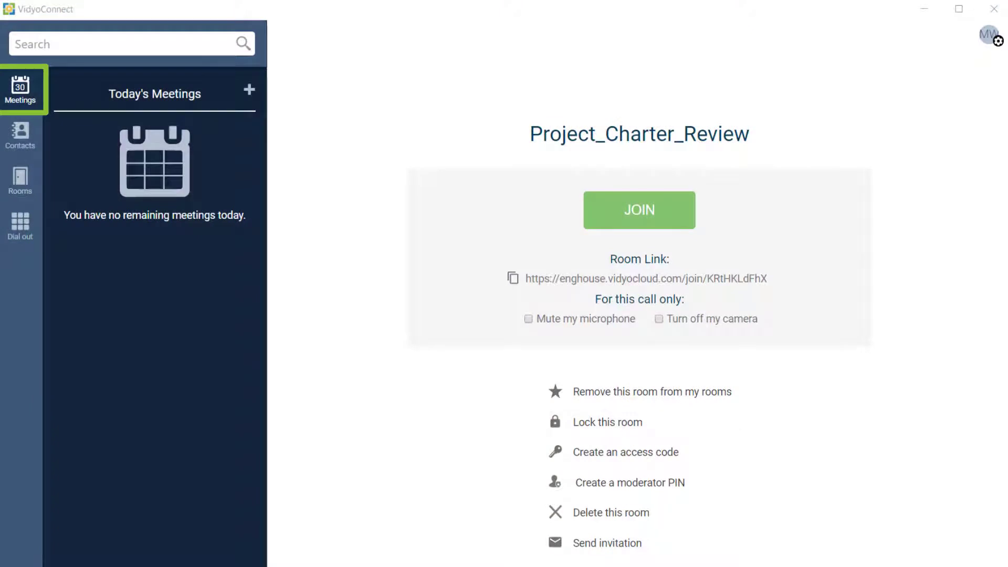
mouse_move(249, 89)
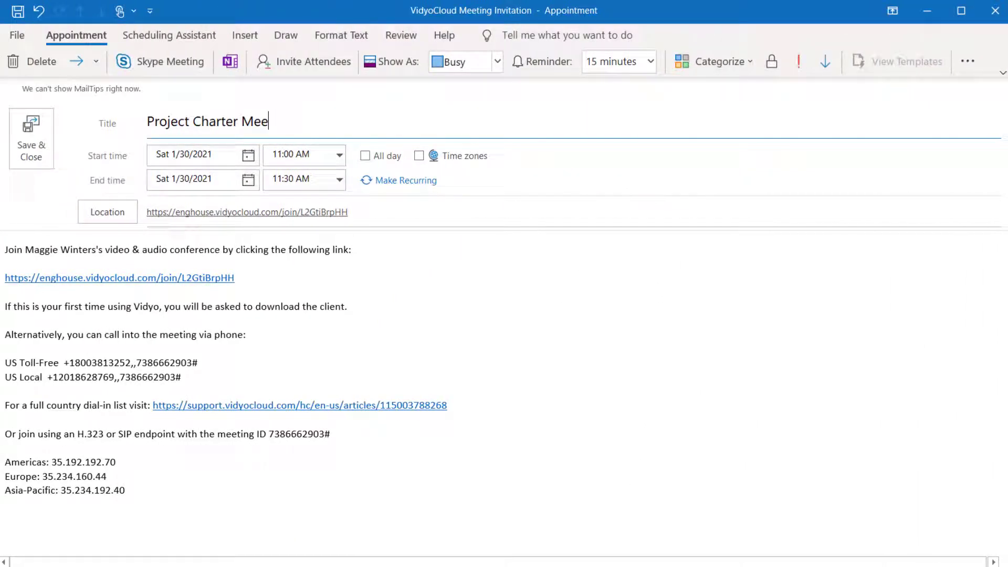
Step: Finish typing the Outlook VidyoCloud appointment title as 'Project Charter Meeting'
text(ting)
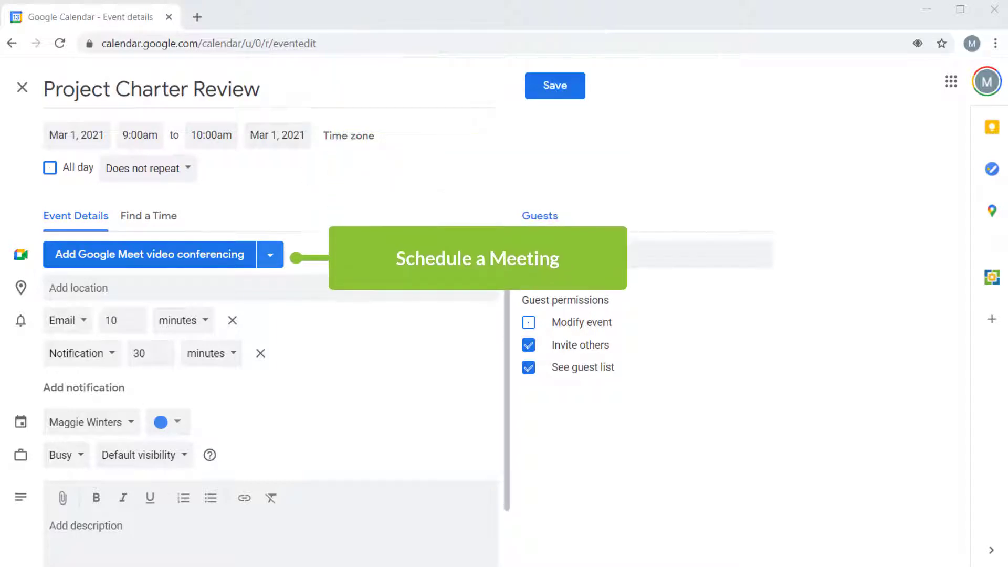
Step: Choose Vidyo Meeting as the Project Charter Review event's conferencing and show the VidyoConnect add-on panel
click(270, 254)
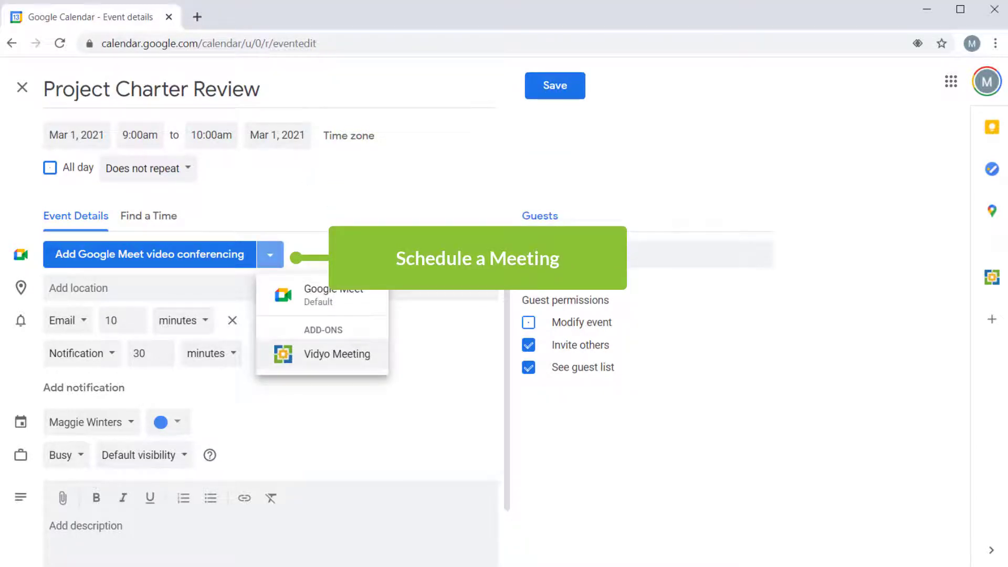
click(335, 353)
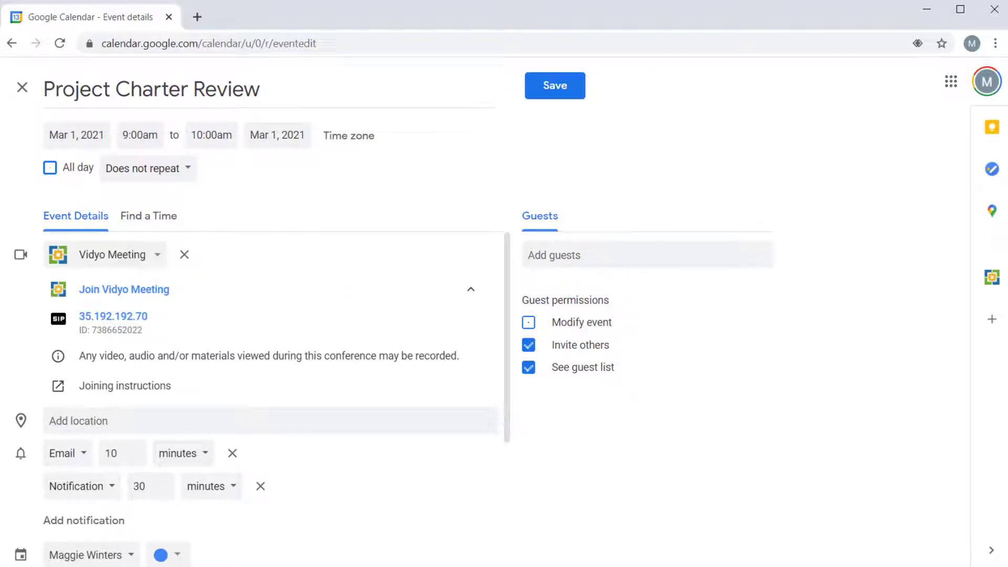
click(992, 277)
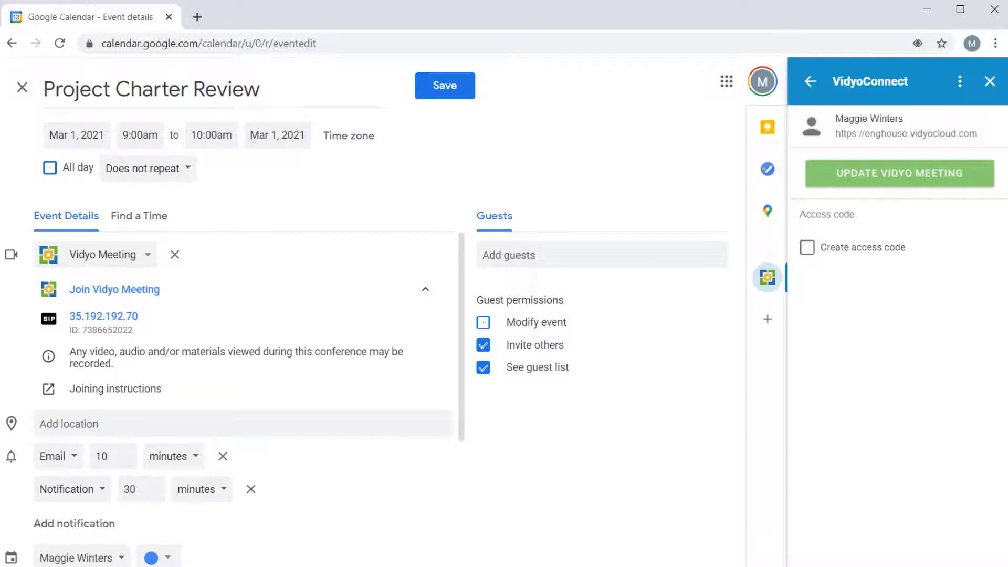
click(807, 247)
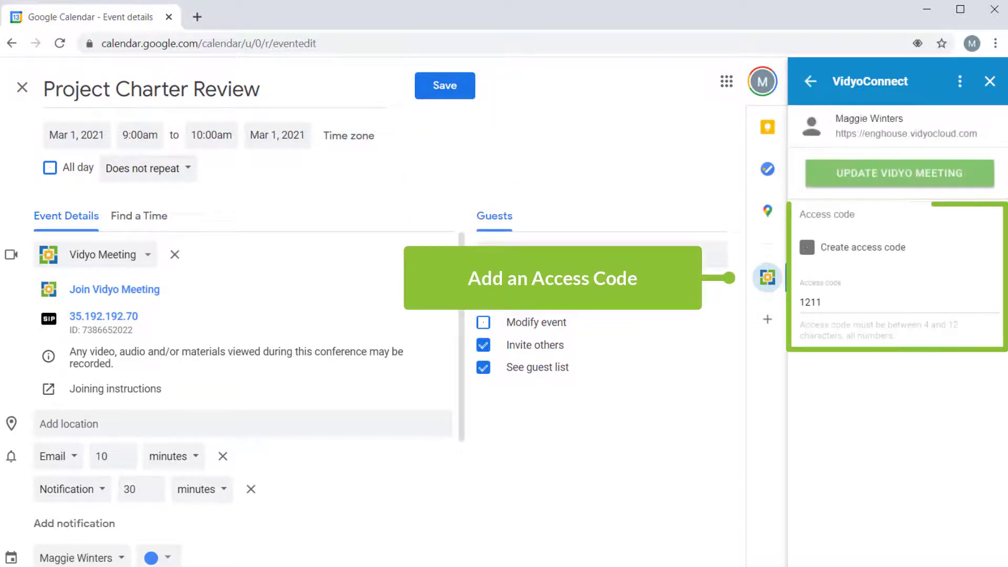
click(807, 247)
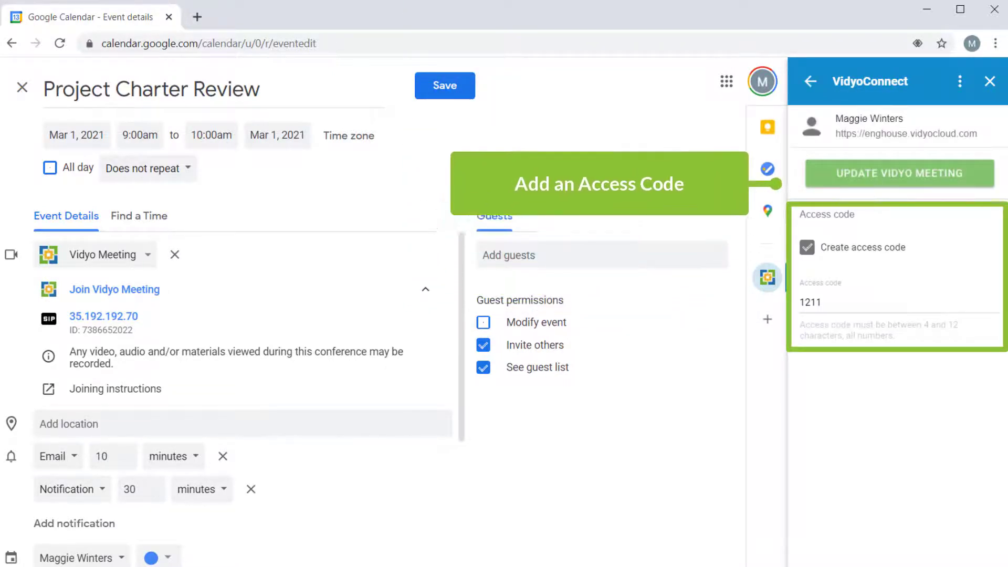
click(900, 173)
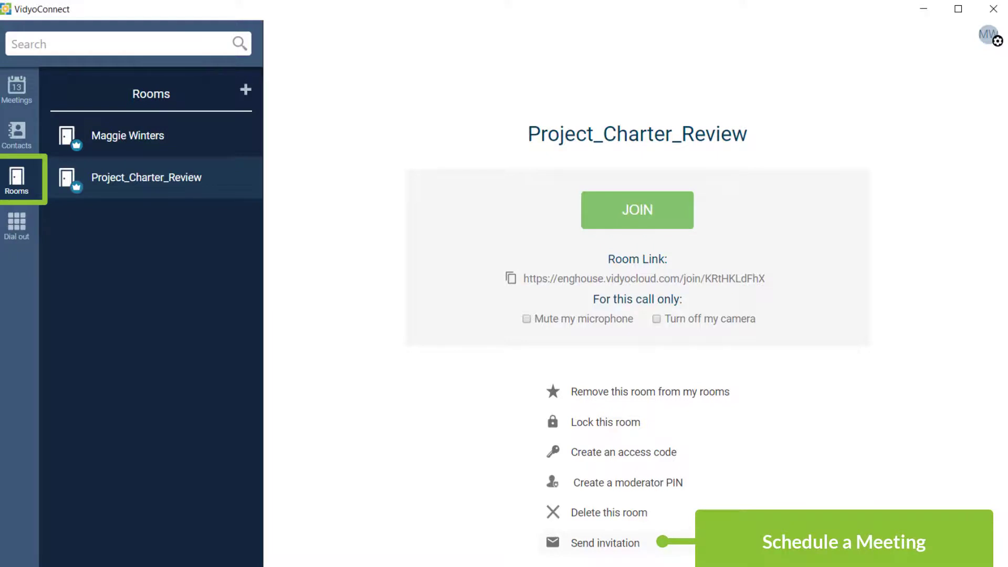
click(606, 542)
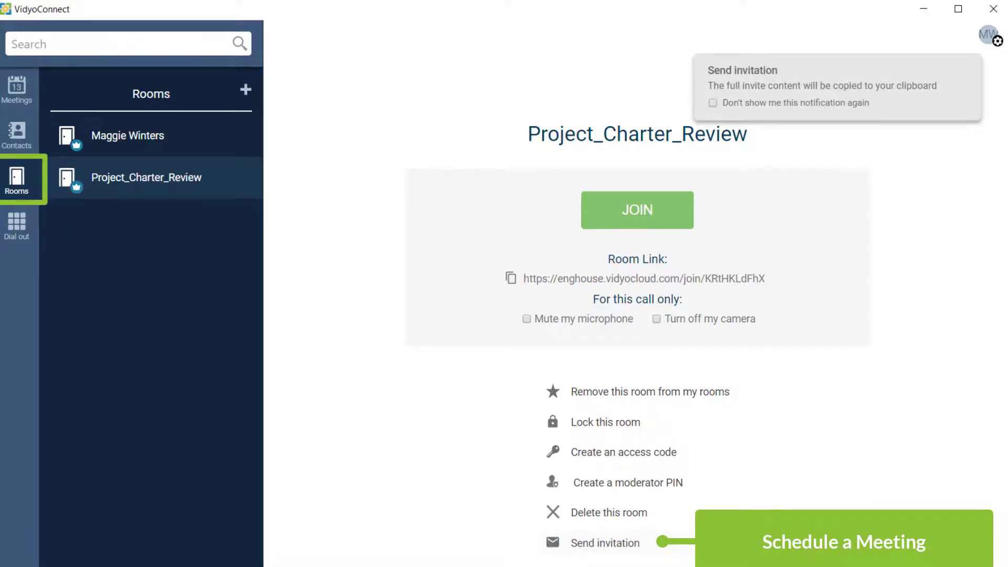